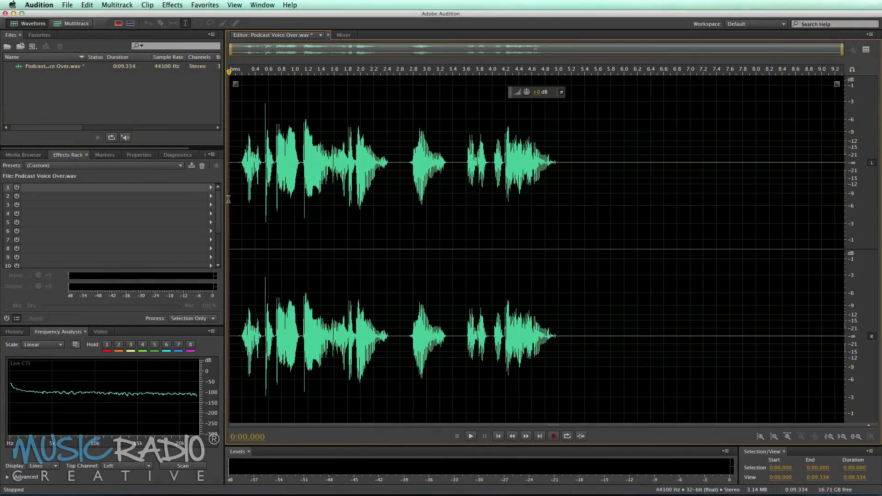
# Audition the raw voice-over, then add Studio Reverb with the Great Hall preset to rack slot 1.
pyautogui.click(470, 436)
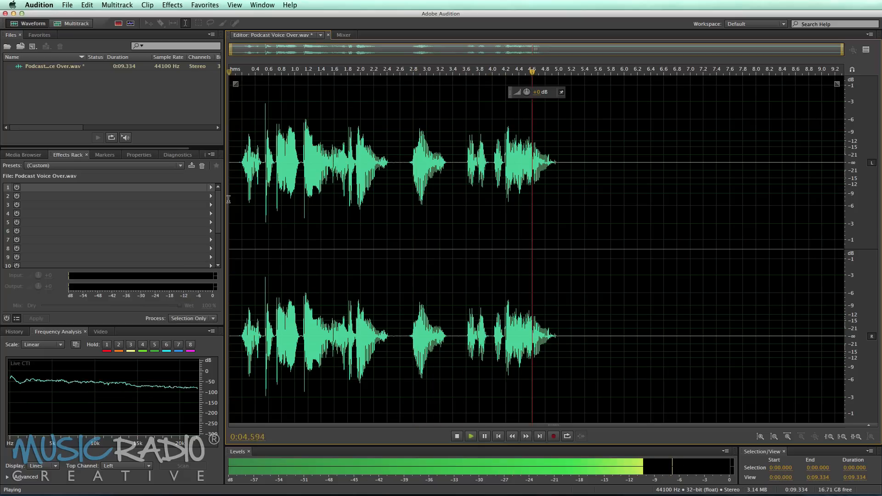
pyautogui.click(457, 435)
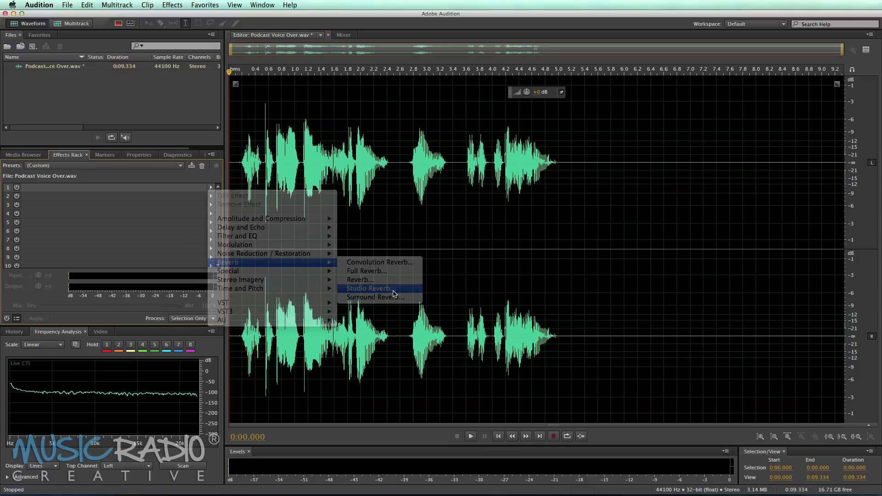
pyautogui.click(369, 287)
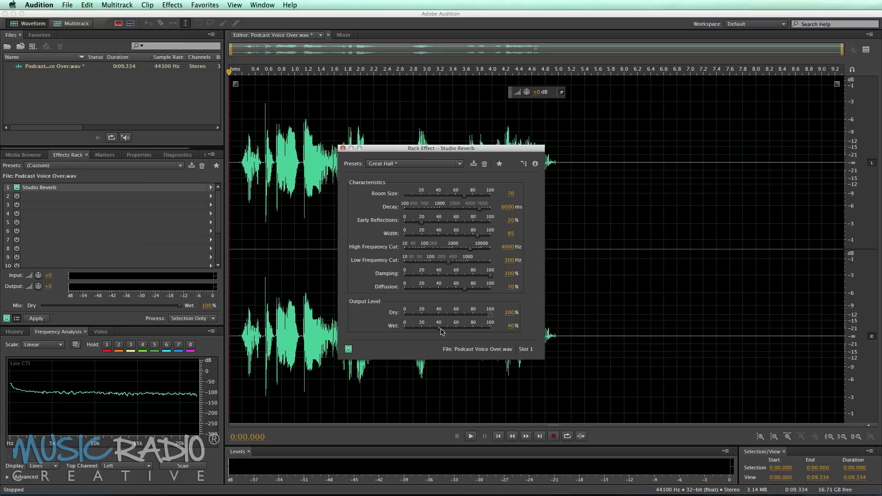
# Lower the reverb Wet level to about 20.8% and preview the result.
pyautogui.moveTo(463, 327); pyautogui.dragTo(422, 327)
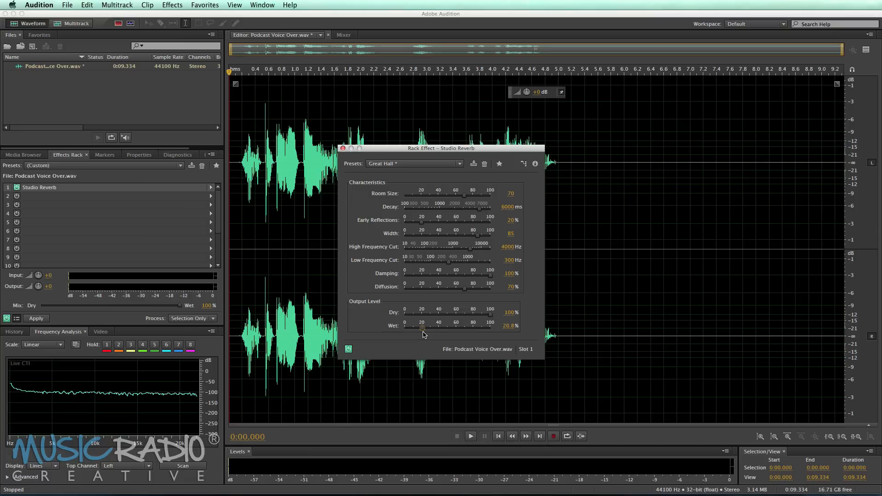
pyautogui.click(471, 436)
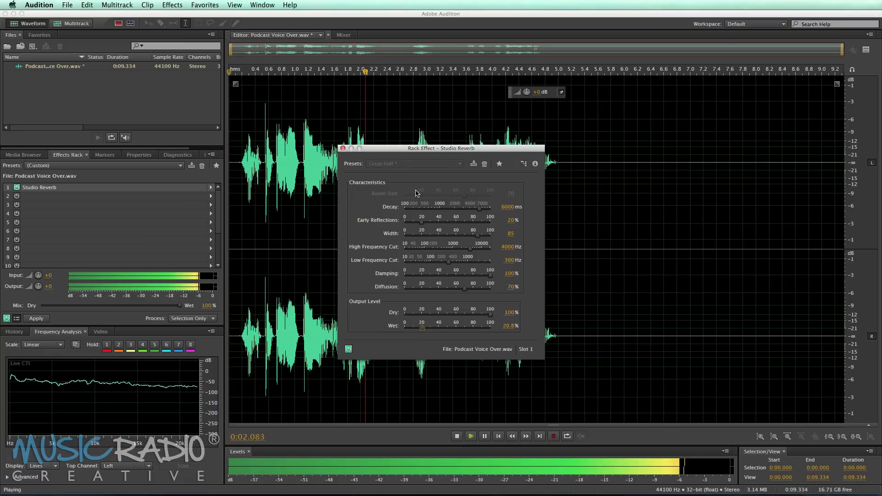
pyautogui.click(36, 318)
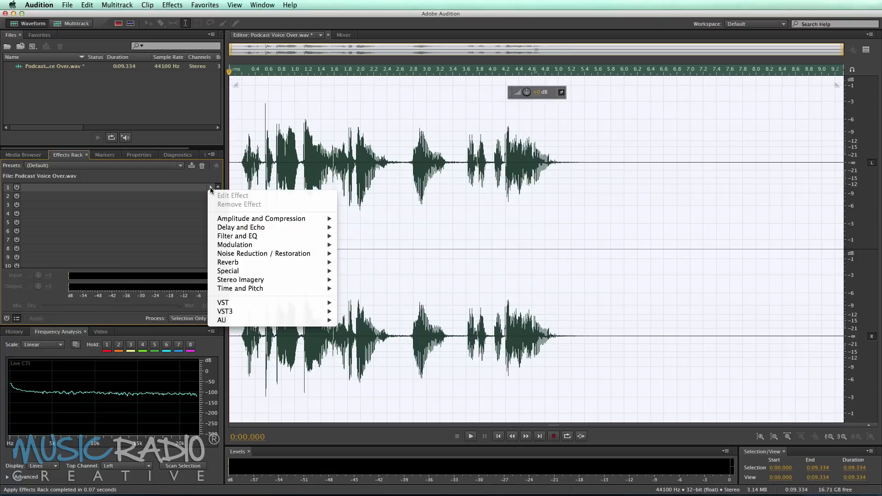
pyautogui.moveTo(240, 287)
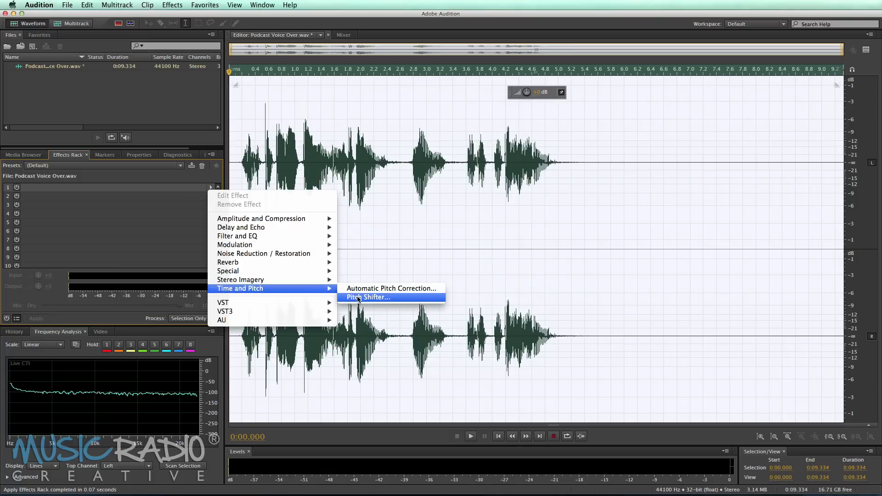
# Add Pitch Shifter with the Deathly III preset at -2.5 semitones and High Precision.
pyautogui.click(368, 296)
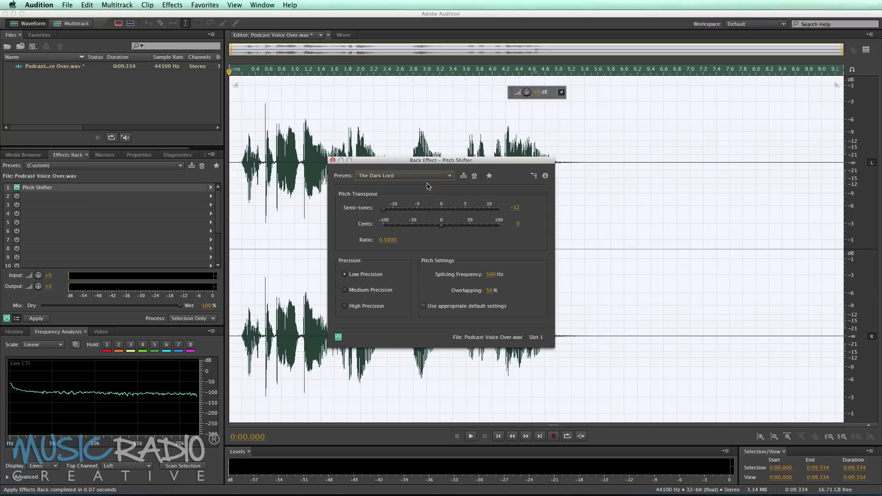
pyautogui.click(404, 174)
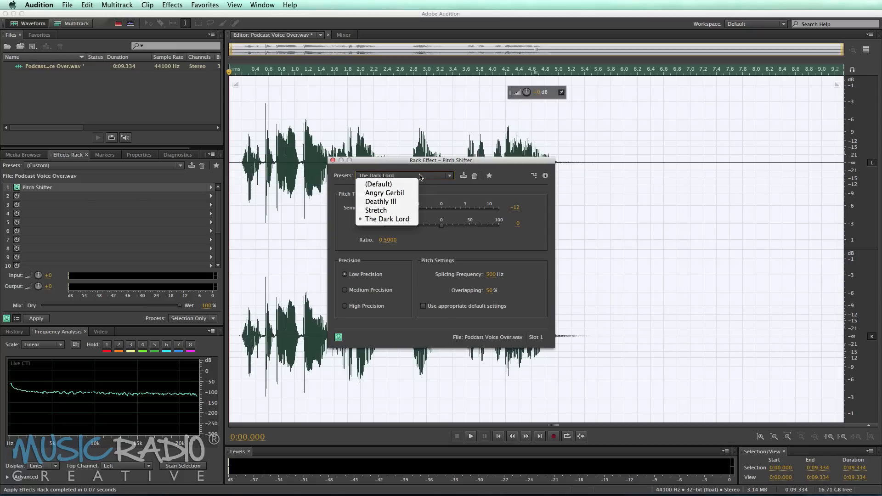
pyautogui.click(380, 201)
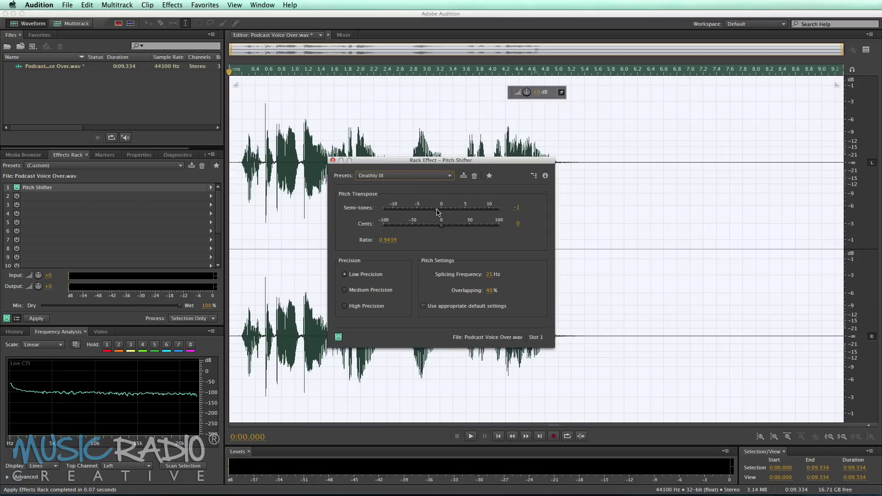
pyautogui.moveTo(440, 215); pyautogui.dragTo(429, 214)
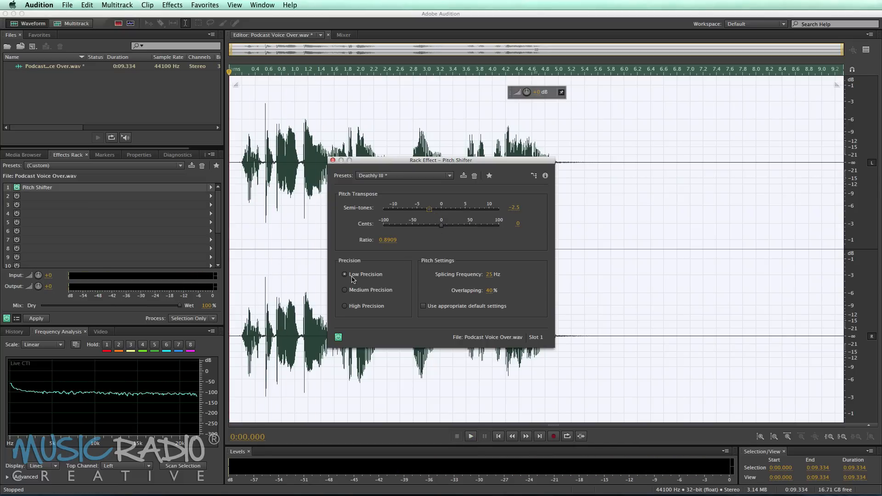
pyautogui.click(343, 305)
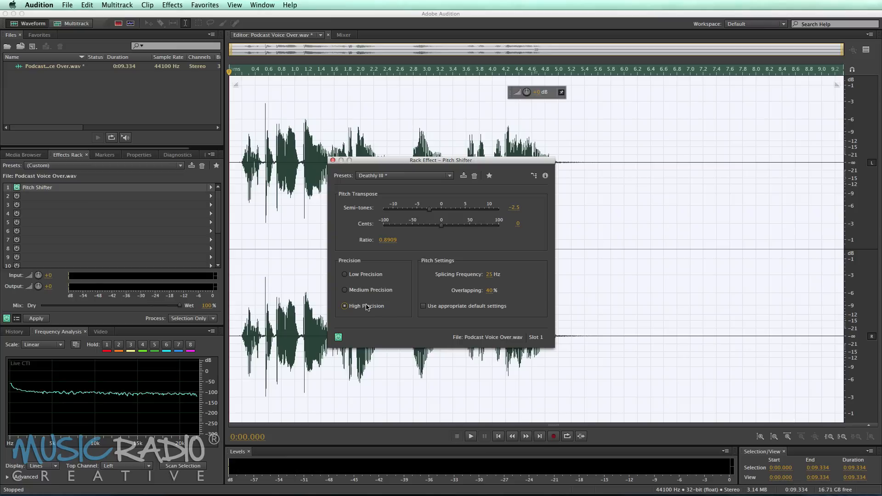